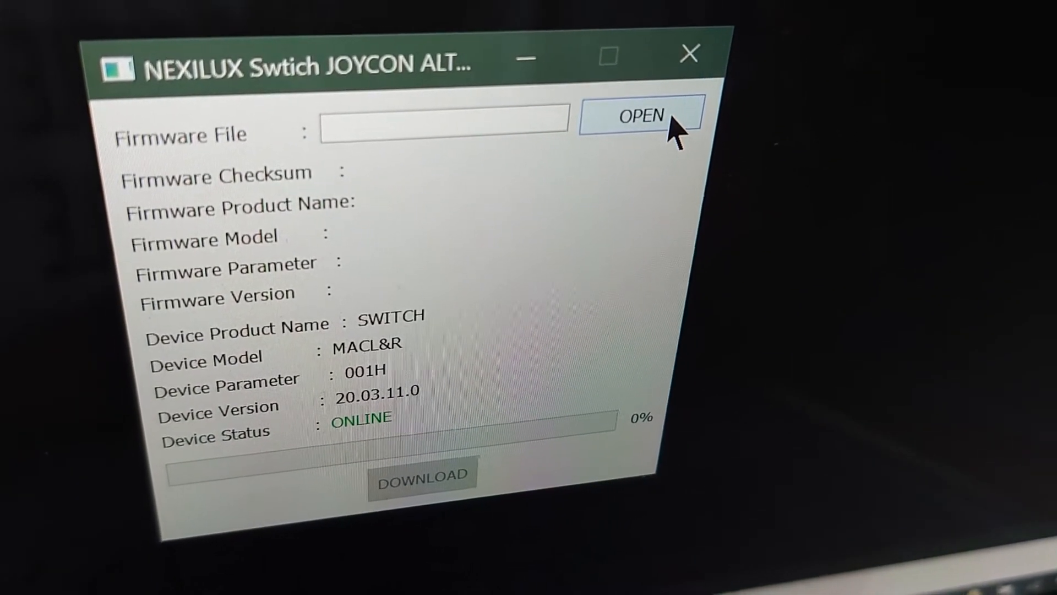
Step: Load swtichMAC_2020_07_24_R.jocn, showing checksum 6D65-0452FAD7 and version 20.03.11.0
left_click(639, 116)
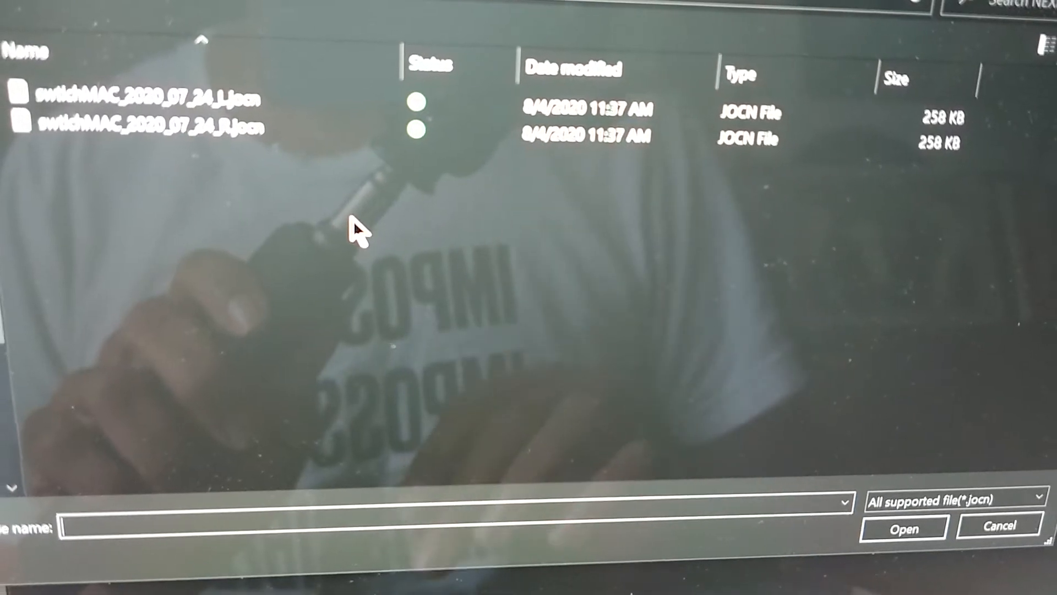
left_click(146, 127)
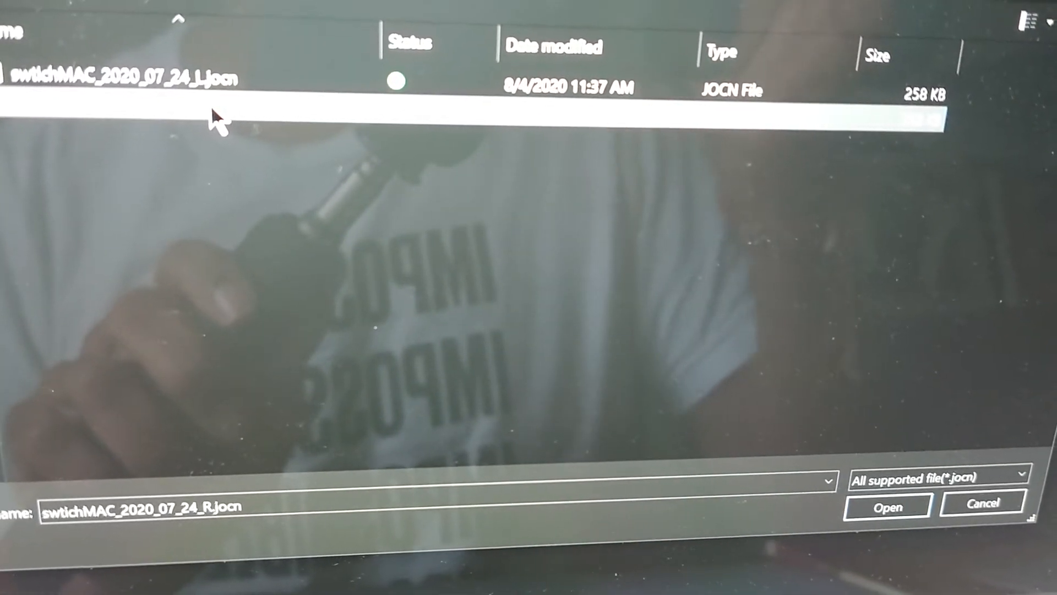
left_click(888, 506)
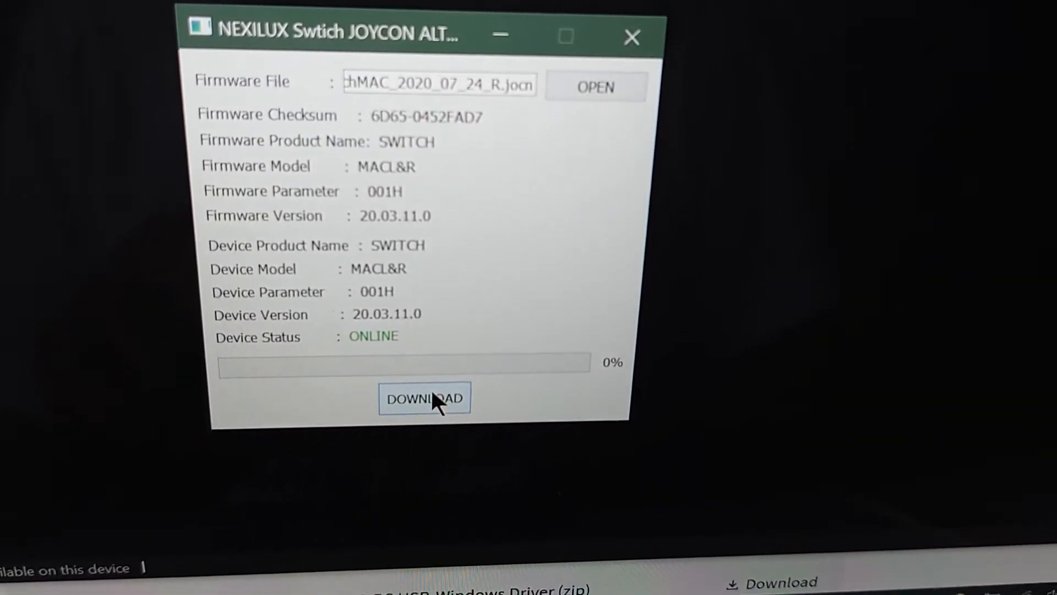
Step: Flash the right Joy-Con firmware to 100% SUCCESS, then browse for the left firmware file
left_click(424, 398)
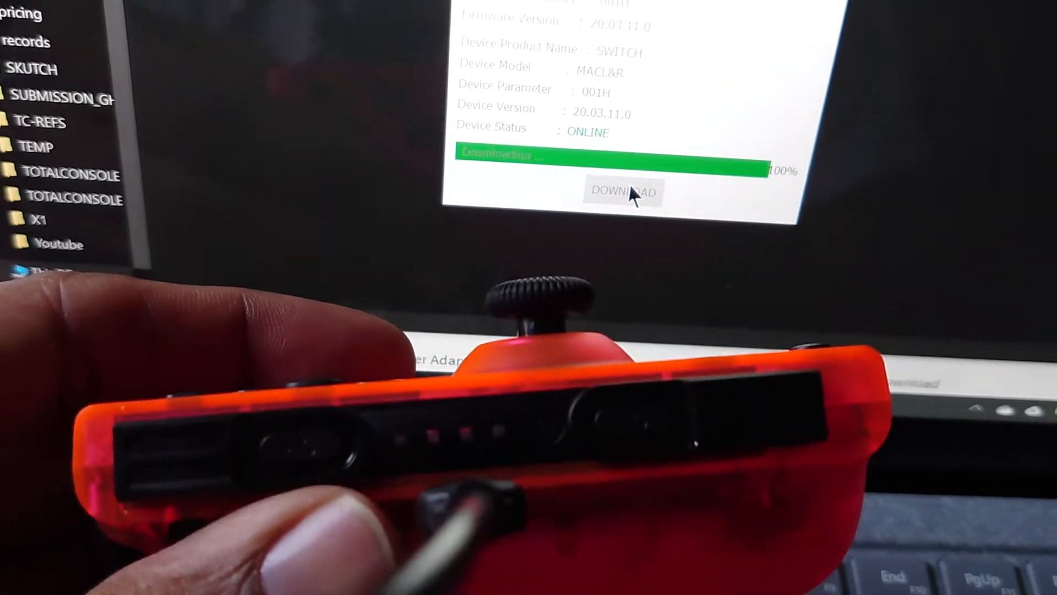
left_click(622, 191)
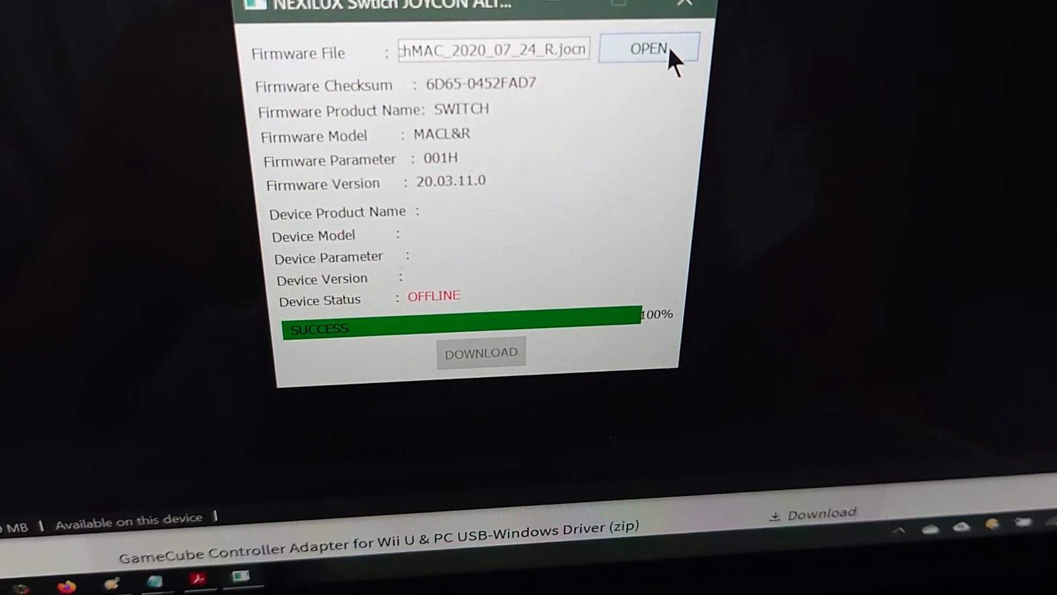
left_click(647, 48)
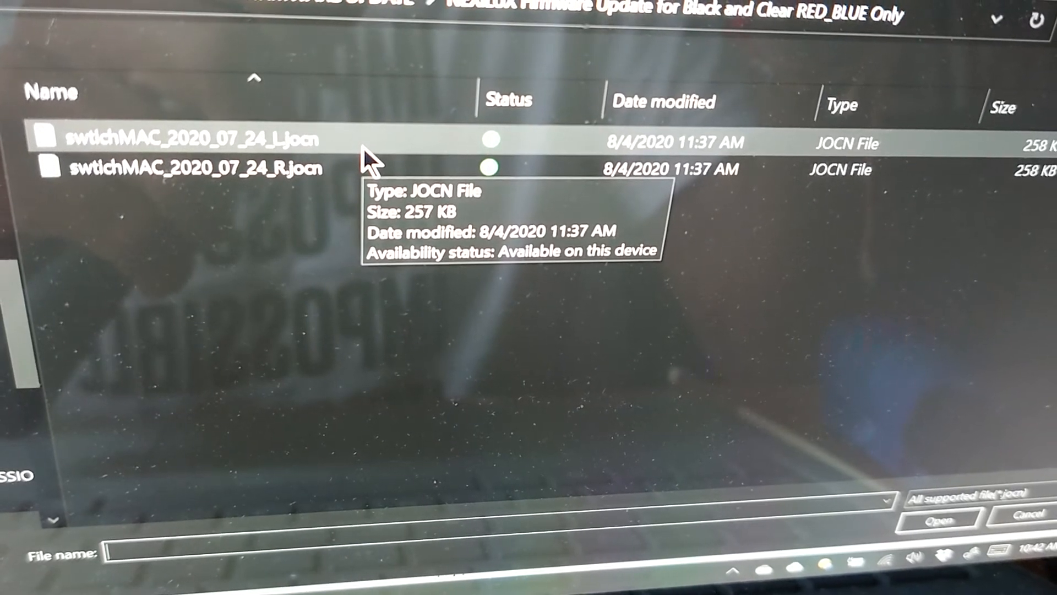